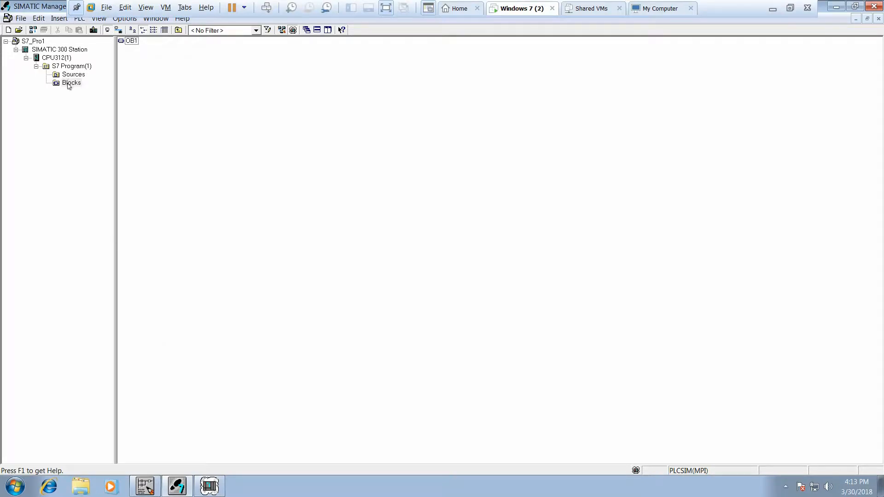
mouse_move(141, 45)
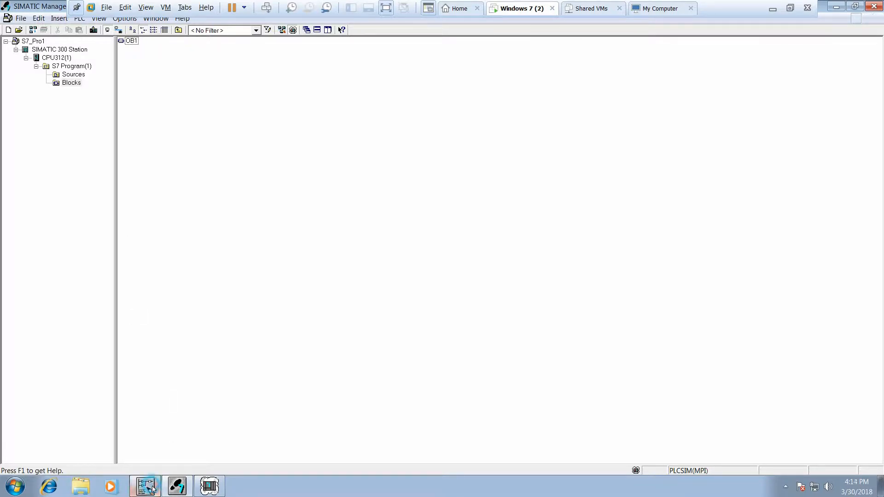
Step: Open block OB1 in the LAD editor and download it to the simulated PLC
double_click(130, 40)
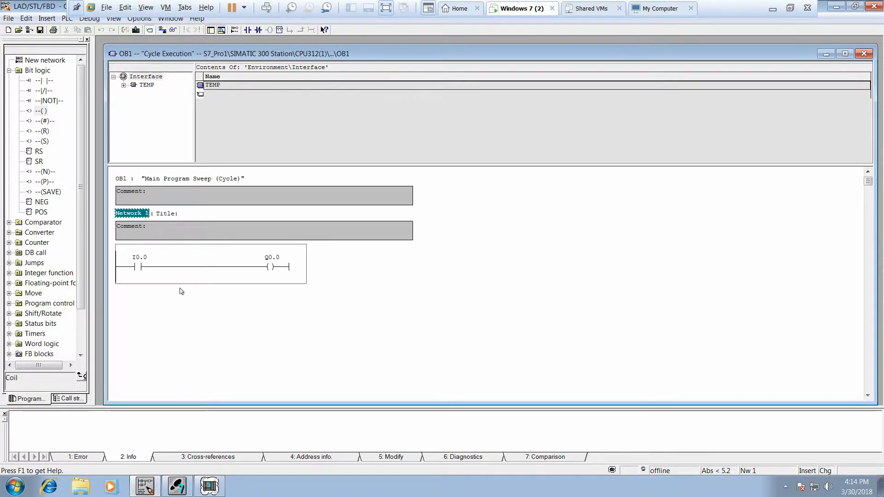
mouse_move(149, 282)
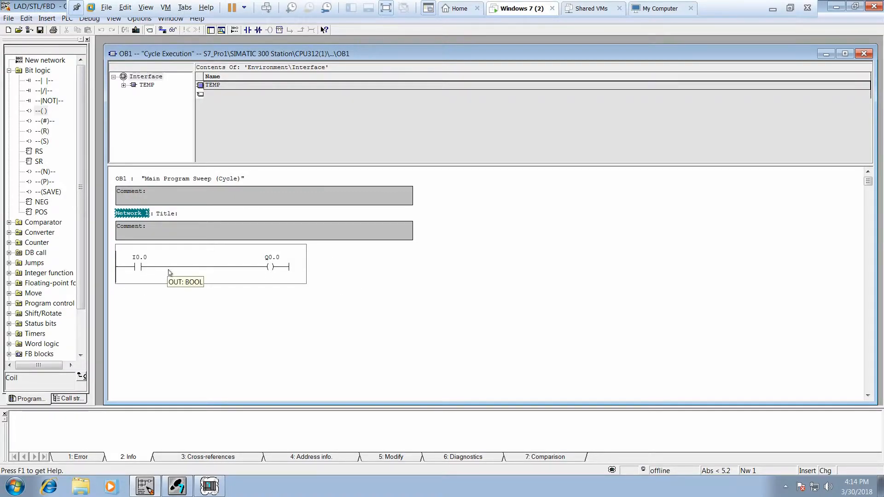
mouse_move(139, 39)
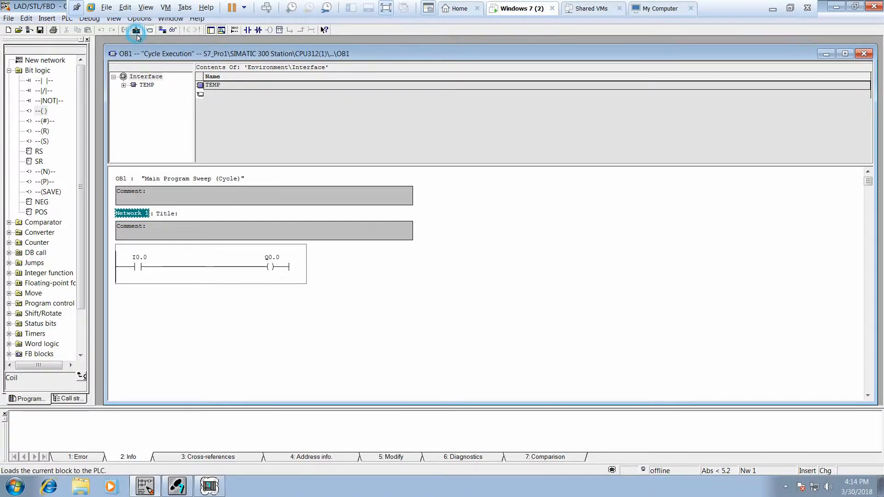
click(136, 30)
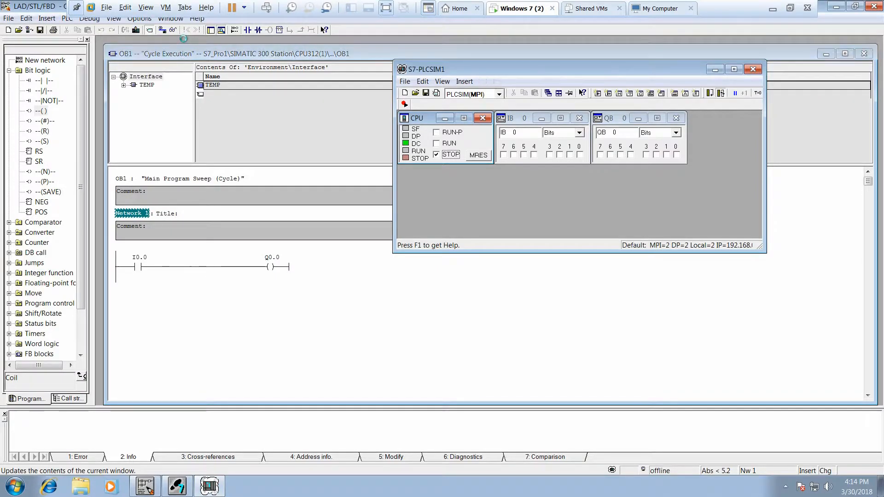
Step: Monitor OB1 online and switch the simulated CPU in PLCSIM to RUN
click(752, 69)
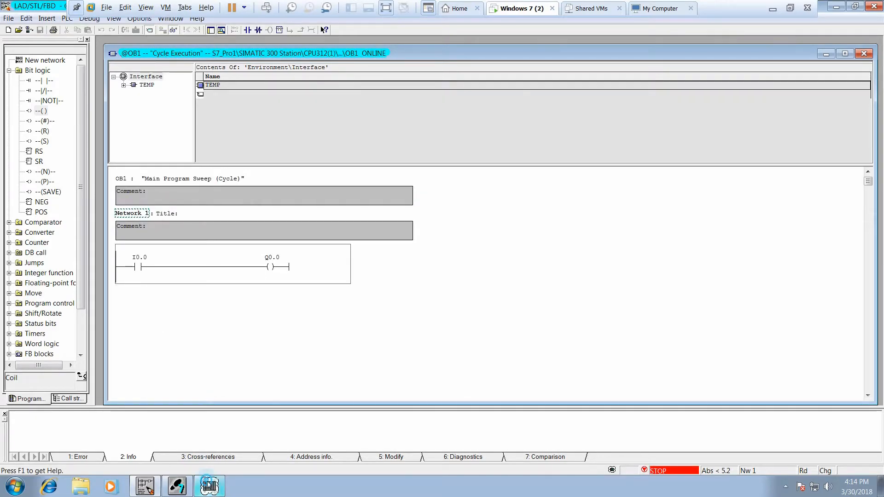
click(209, 485)
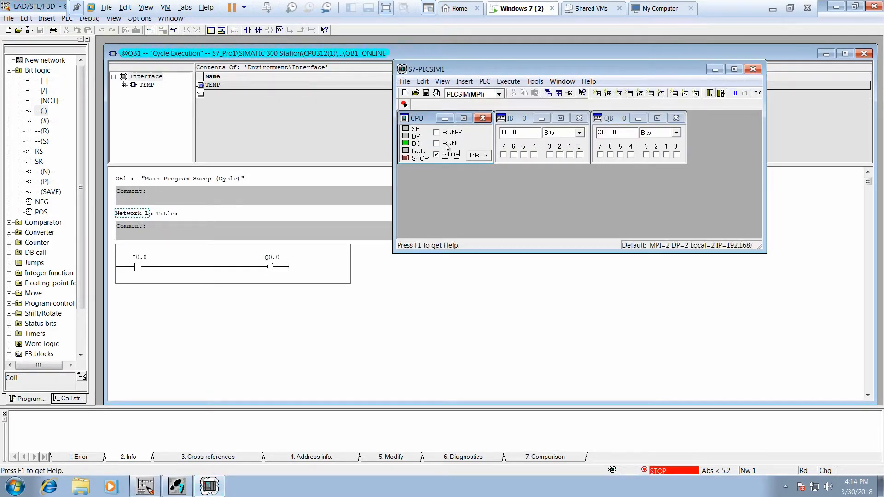
click(436, 143)
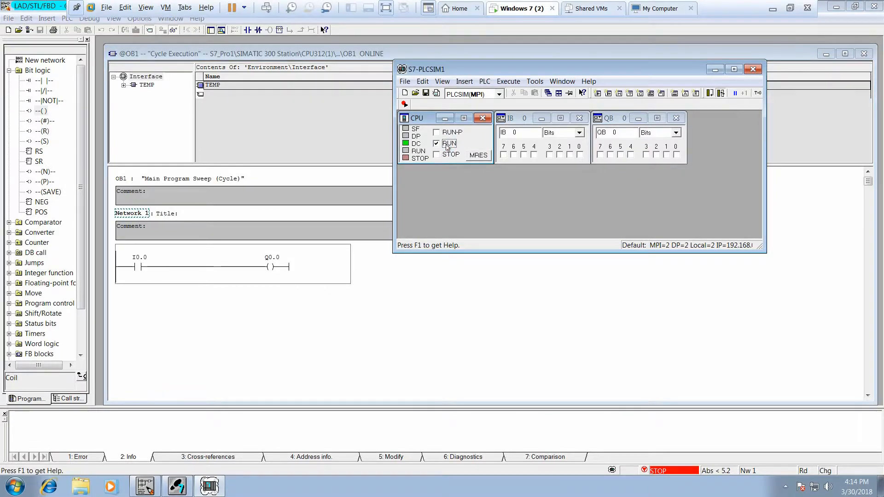
click(437, 142)
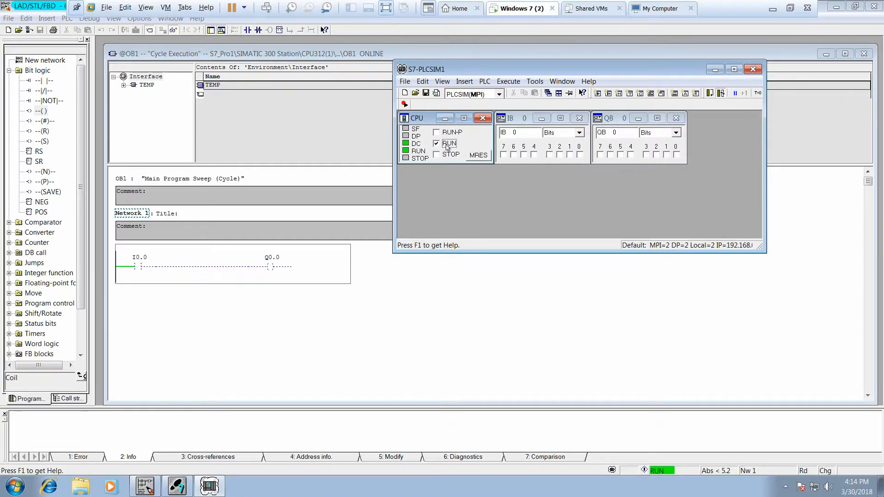
Step: Toggle input I0.0 on and off, watching Q0.0 follow in the rung
click(579, 155)
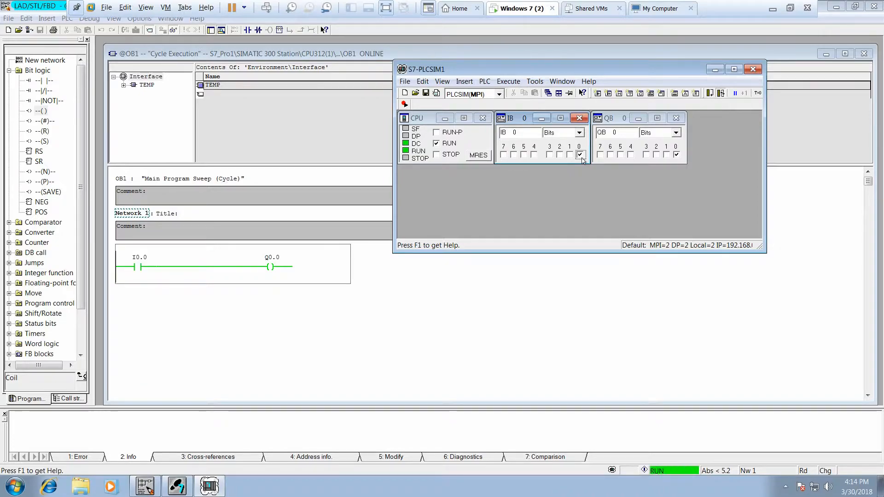
click(579, 154)
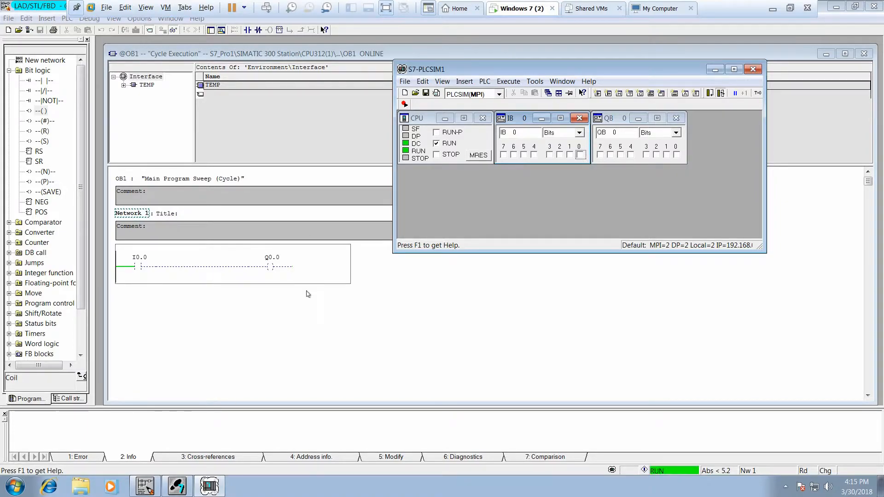
mouse_move(275, 283)
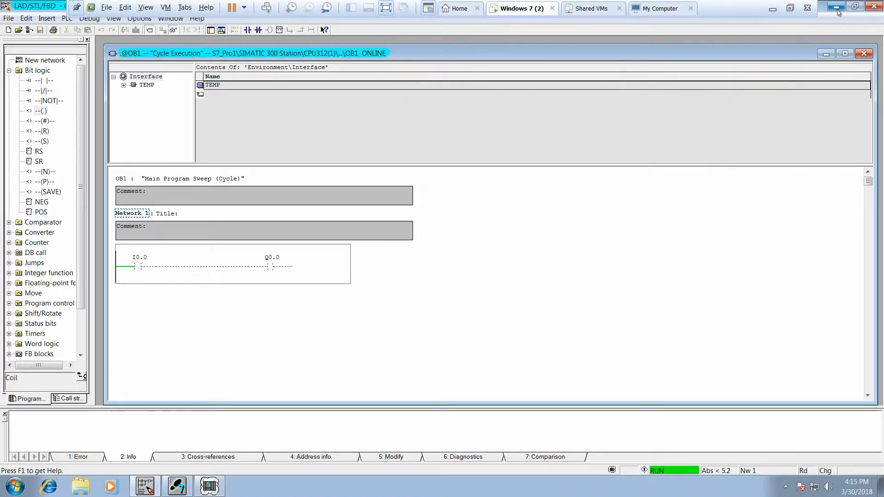
Step: Minimize the OB1 ladder editor and SIMATIC Manager to reveal the desktop
click(837, 6)
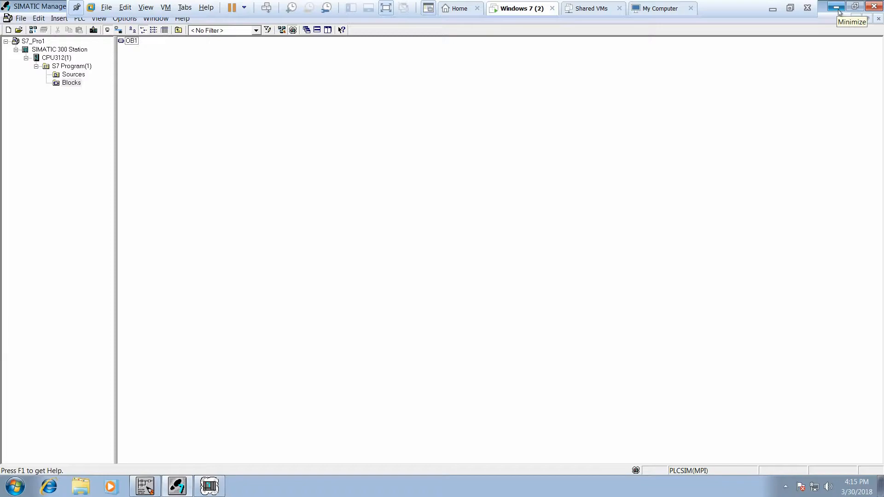
click(836, 7)
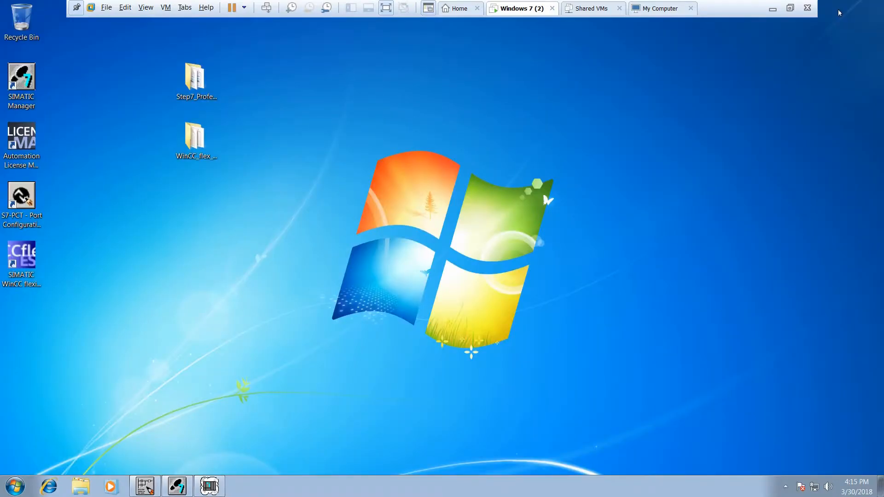
mouse_move(151, 221)
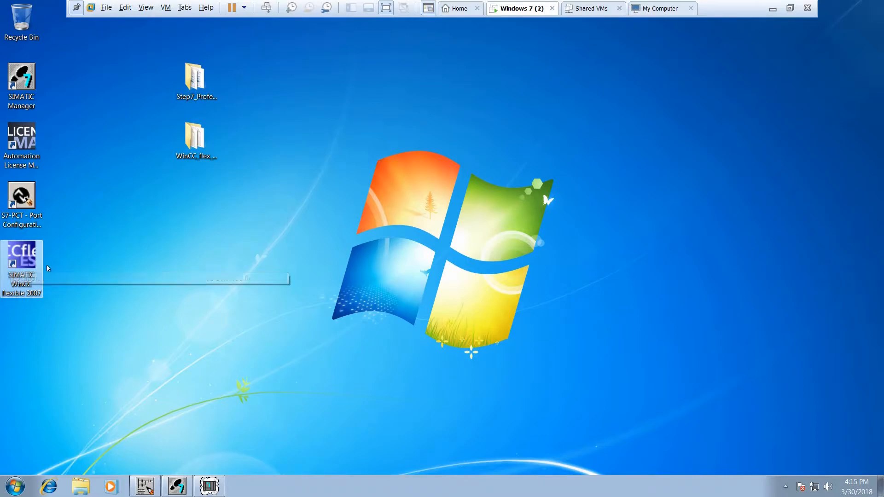
mouse_move(75, 292)
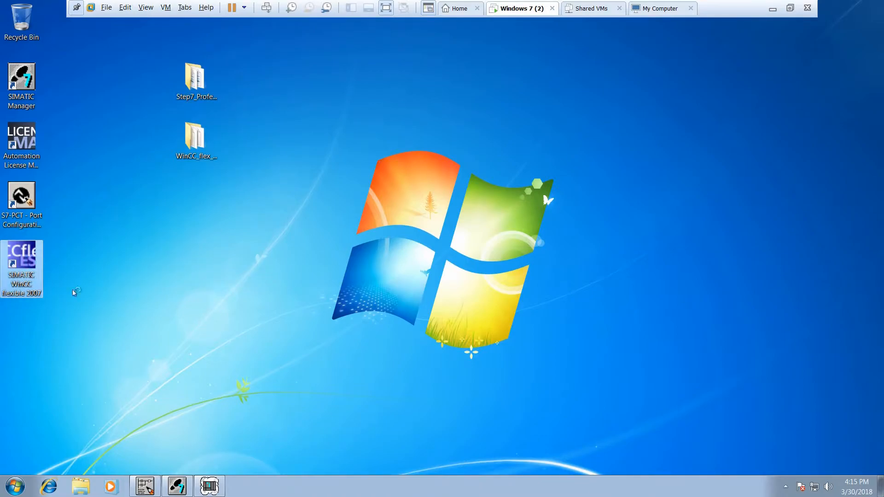
Step: Launch WinCC flexible 2007 and start a new empty project
double_click(21, 268)
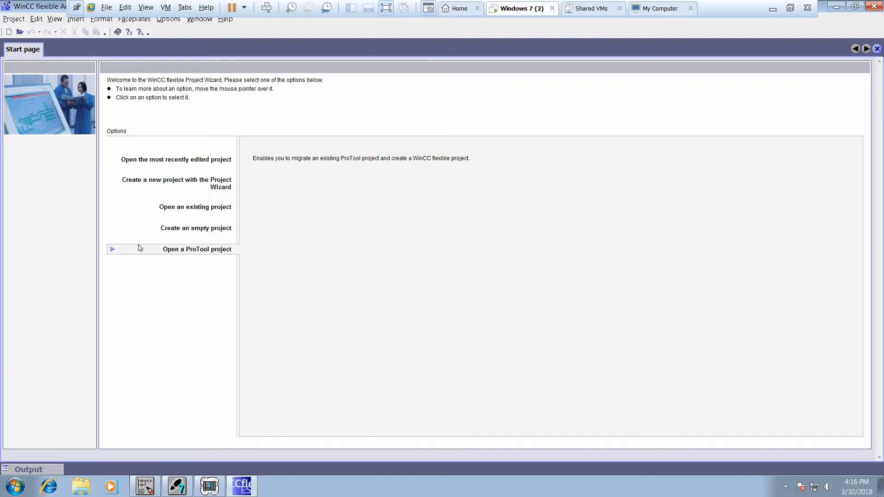
mouse_move(202, 216)
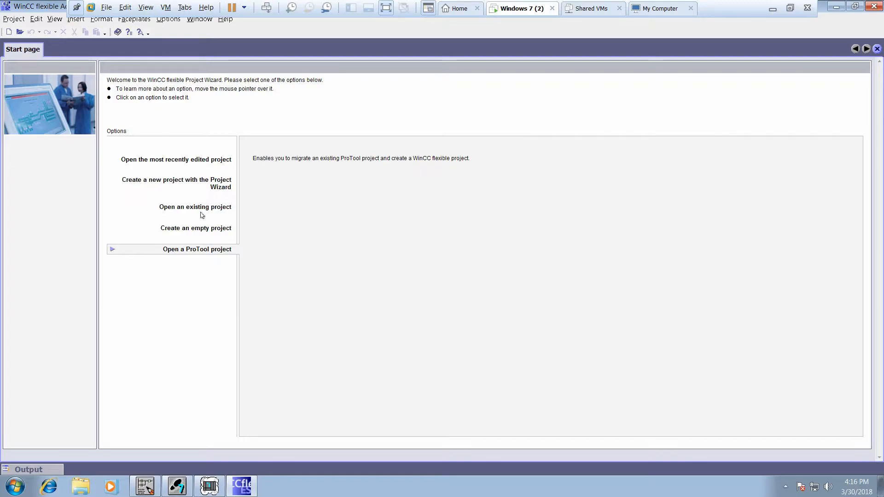
mouse_move(196, 228)
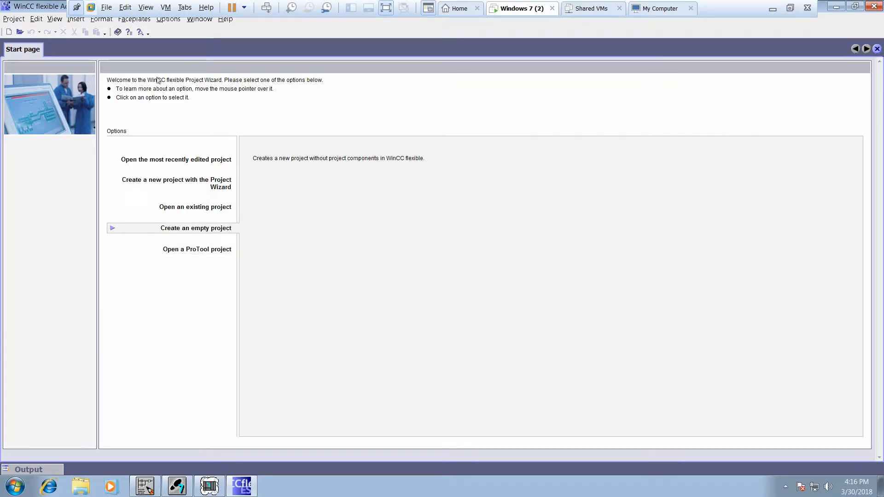
click(196, 228)
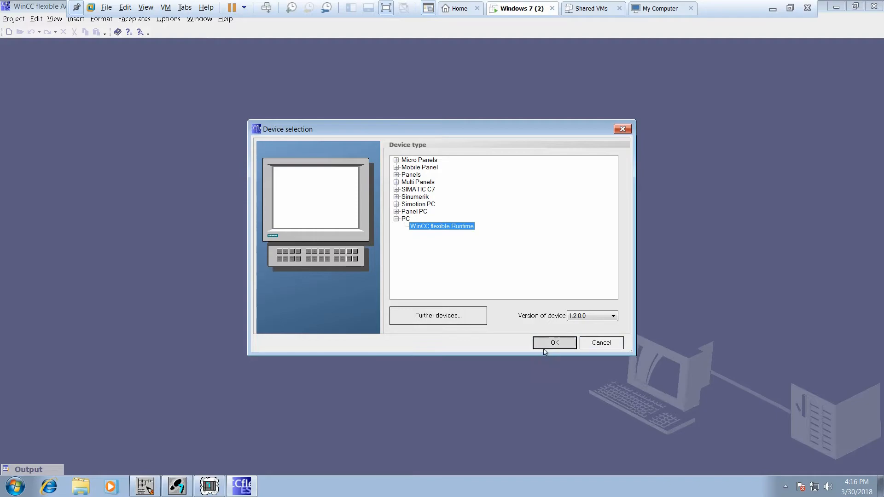
Step: Confirm WinCC flexible Runtime as the device and draw Circle_1 on Screen_1
click(554, 343)
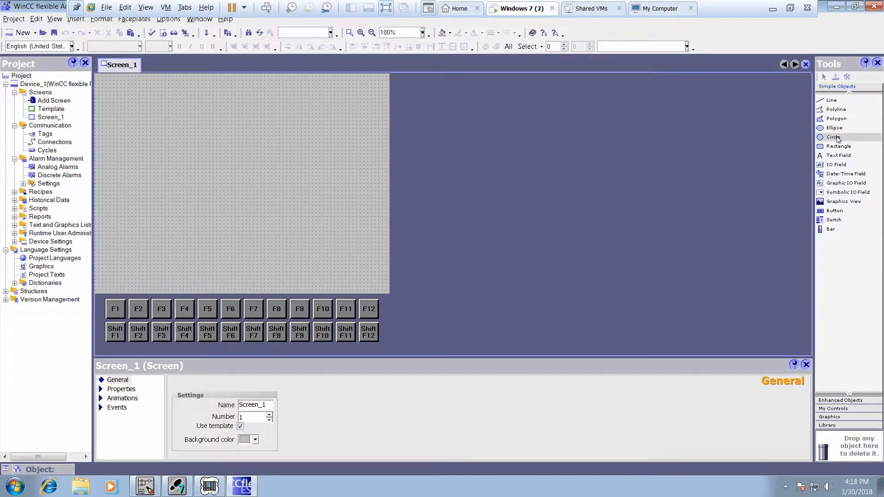
click(834, 136)
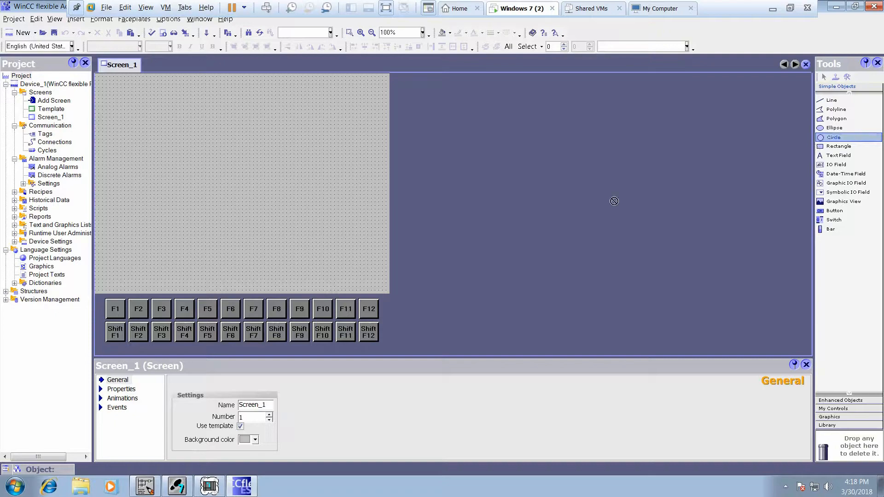
mouse_move(265, 187)
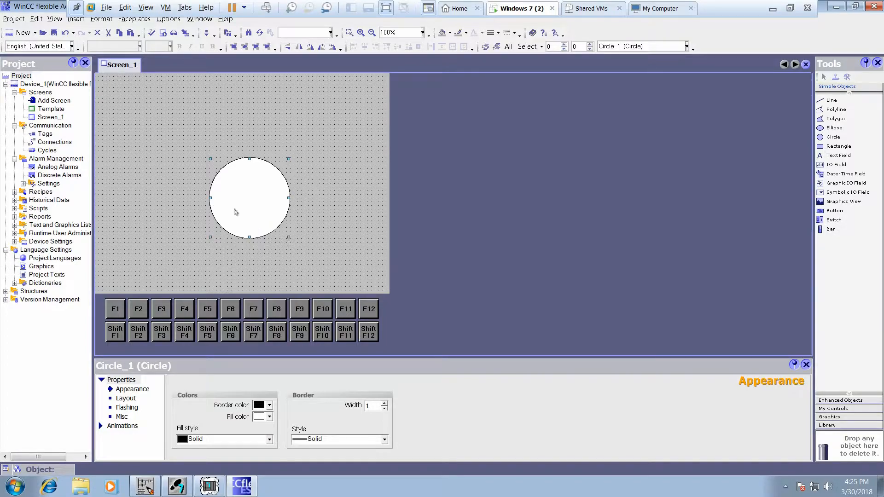
mouse_move(256, 293)
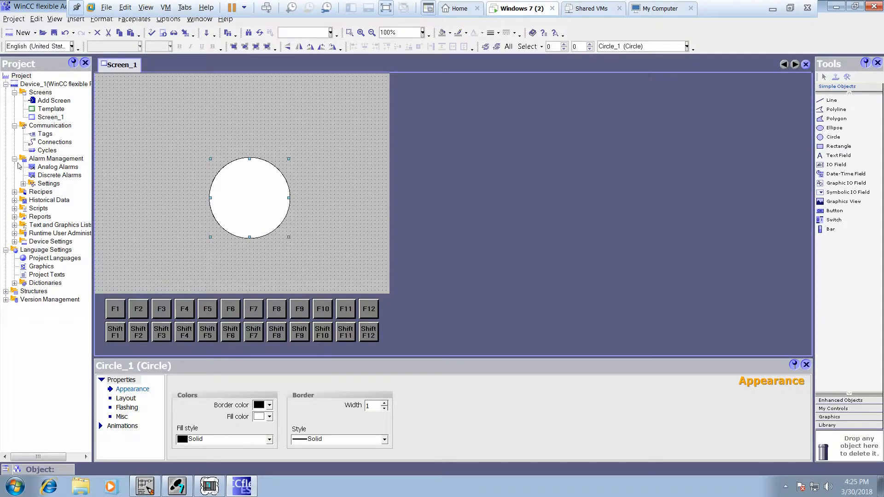
click(55, 142)
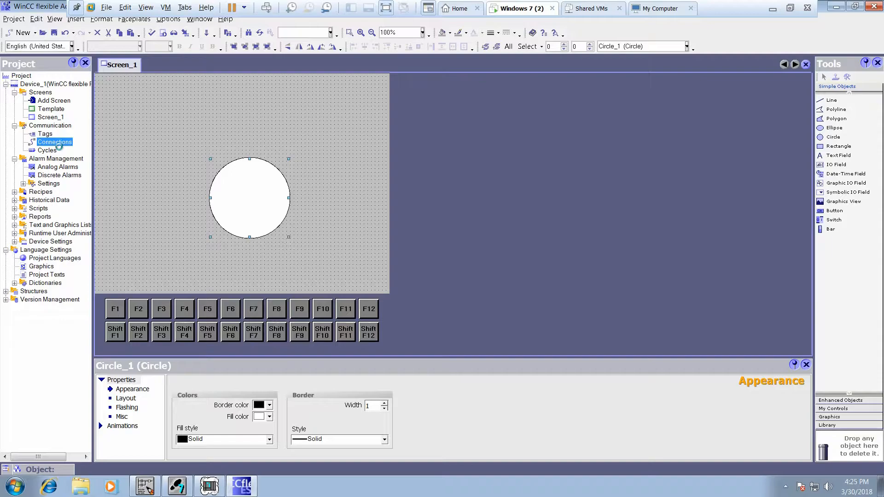
Step: Add a new connection, Connection_1, in the Connections editor
double_click(55, 141)
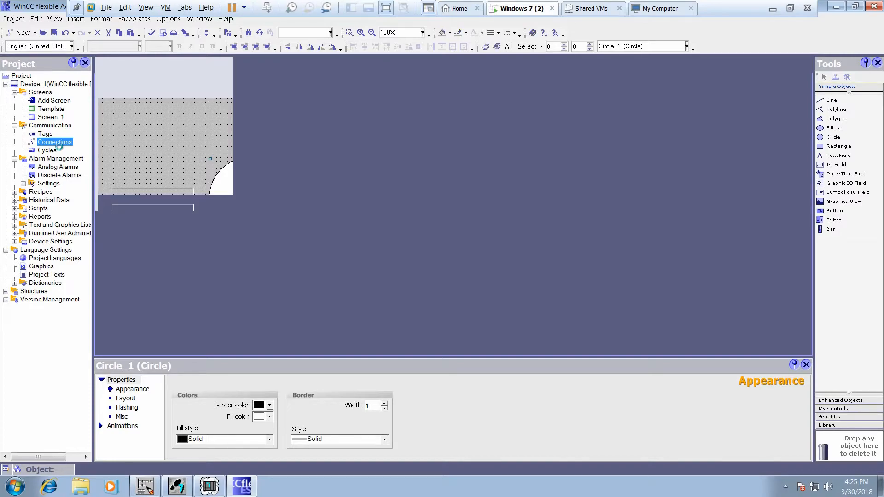
double_click(54, 142)
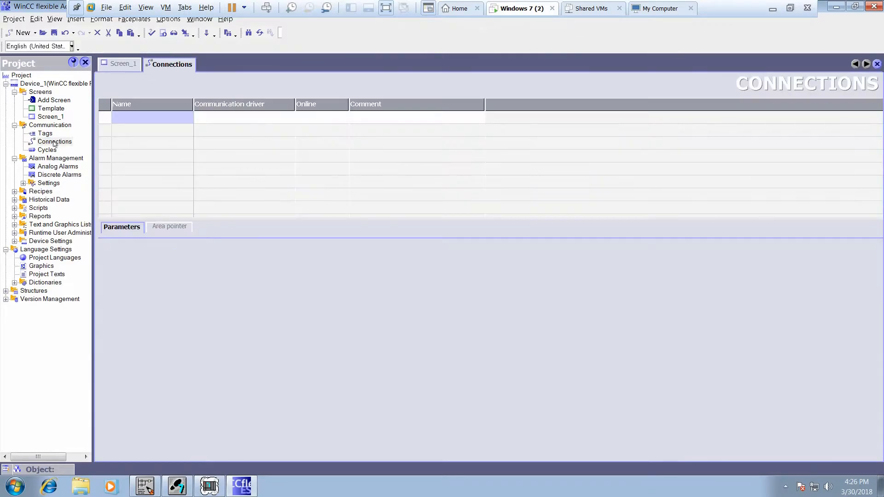
double_click(151, 117)
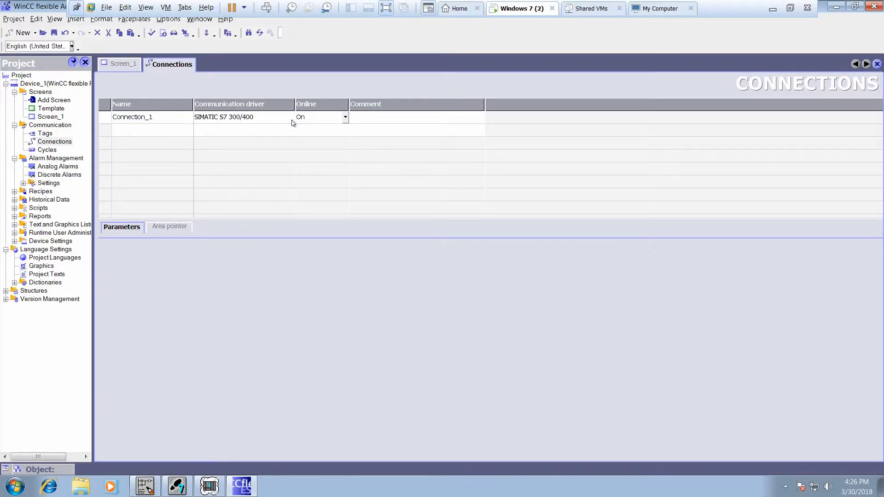
Step: Keep the SIMATIC S7 300/400 communication driver for Connection_1 with online on
double_click(223, 116)
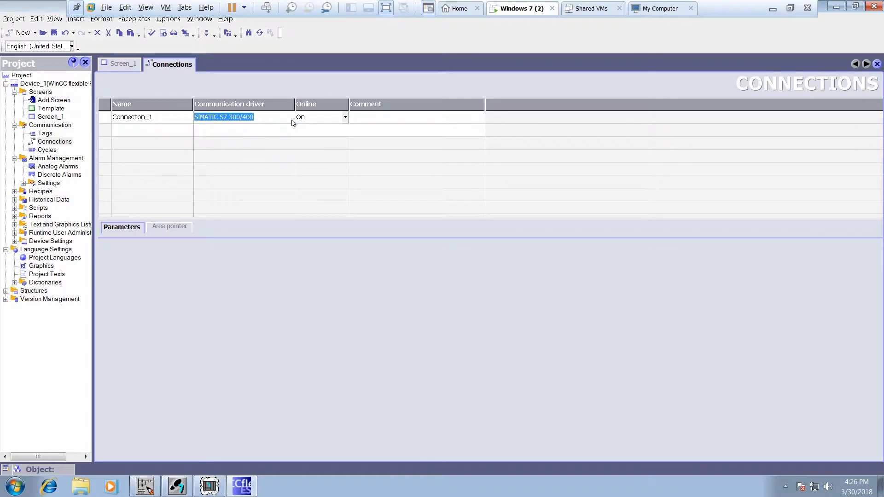
click(289, 116)
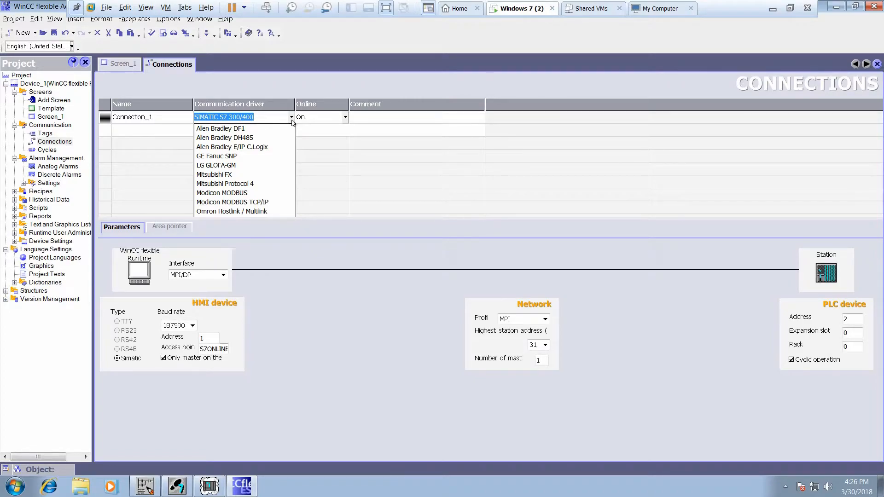
click(291, 117)
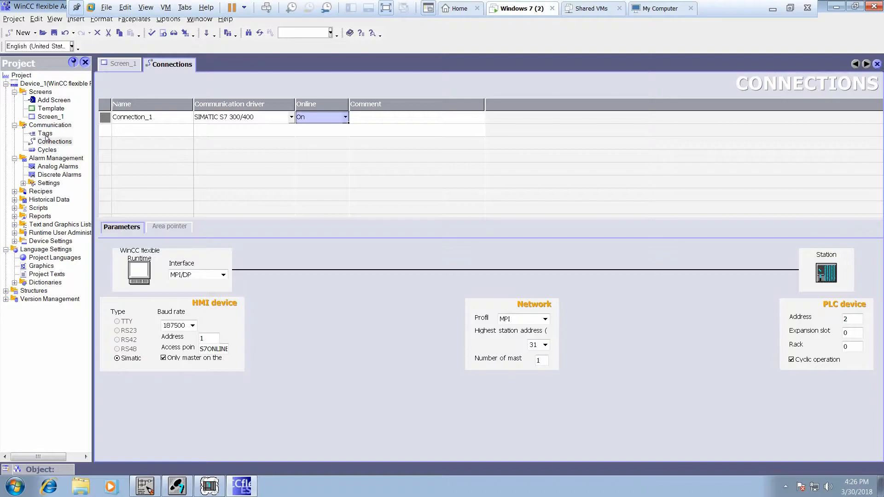
click(45, 134)
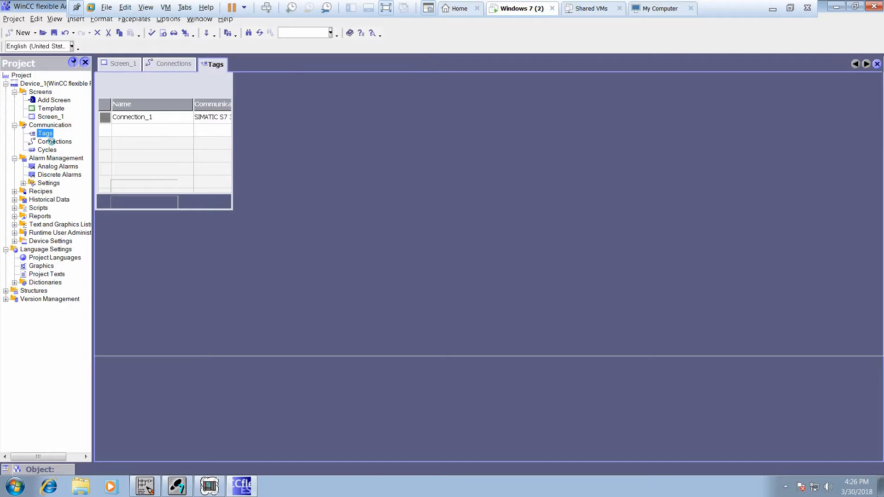
Step: Add a new tag Tag_1 on Connection_1 with data type Bool
click(45, 133)
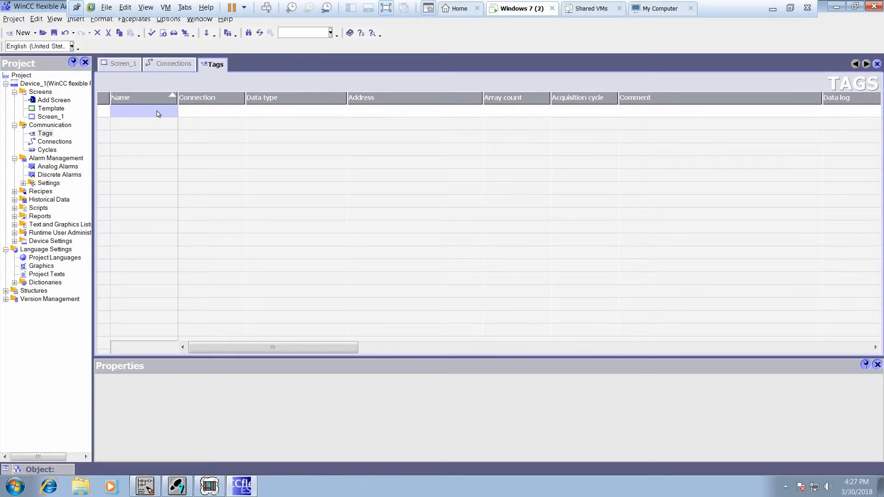
double_click(143, 113)
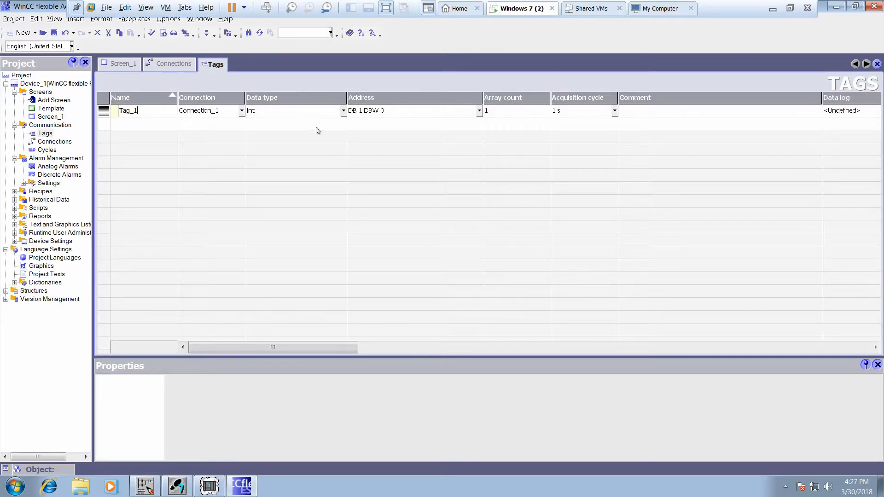
mouse_move(245, 113)
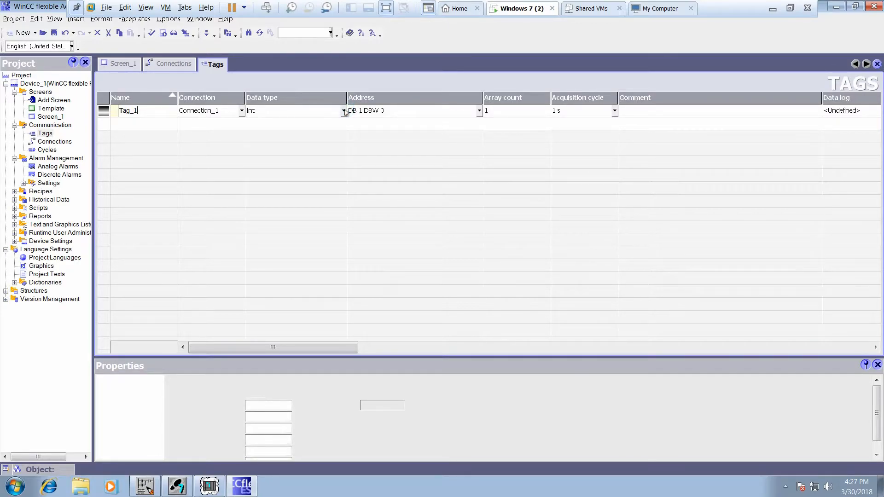
click(342, 111)
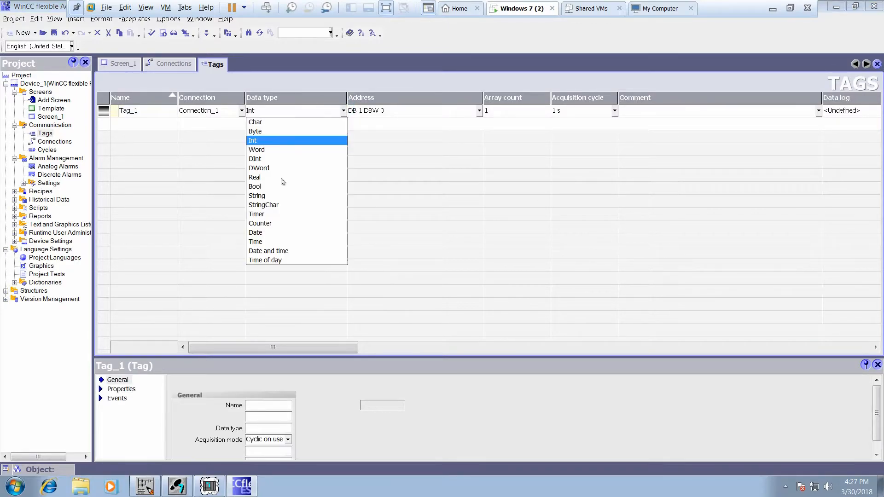
mouse_move(255, 187)
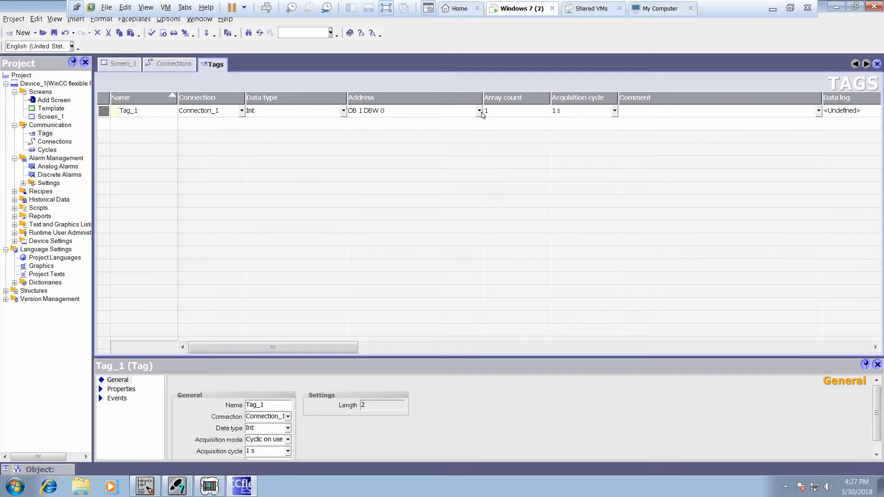
click(293, 110)
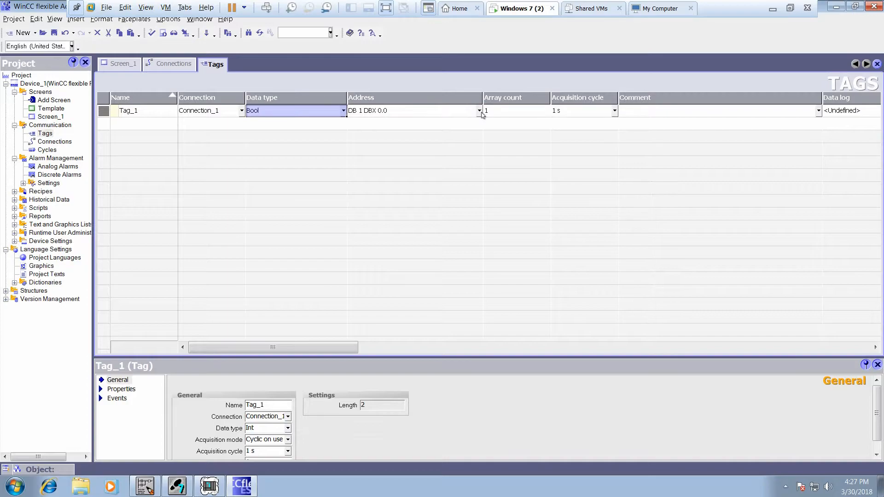
Step: Set Tag_1's address to output Q 0.0 and apply it
click(478, 111)
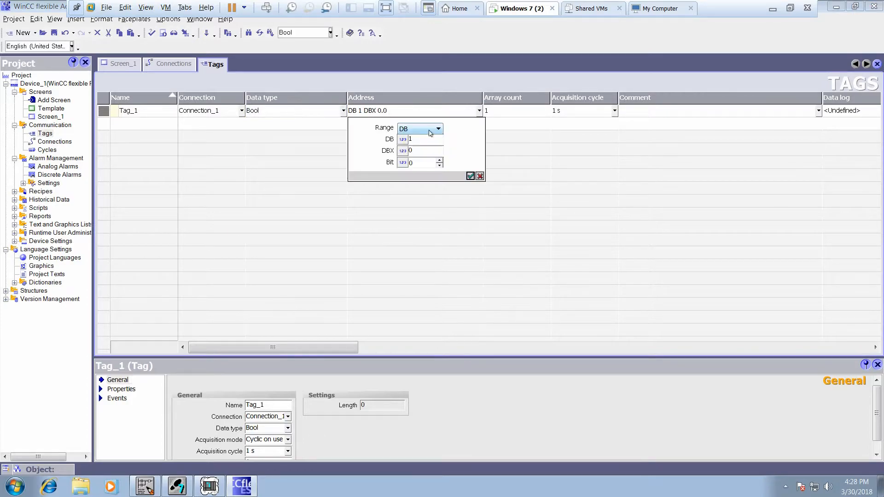
click(437, 128)
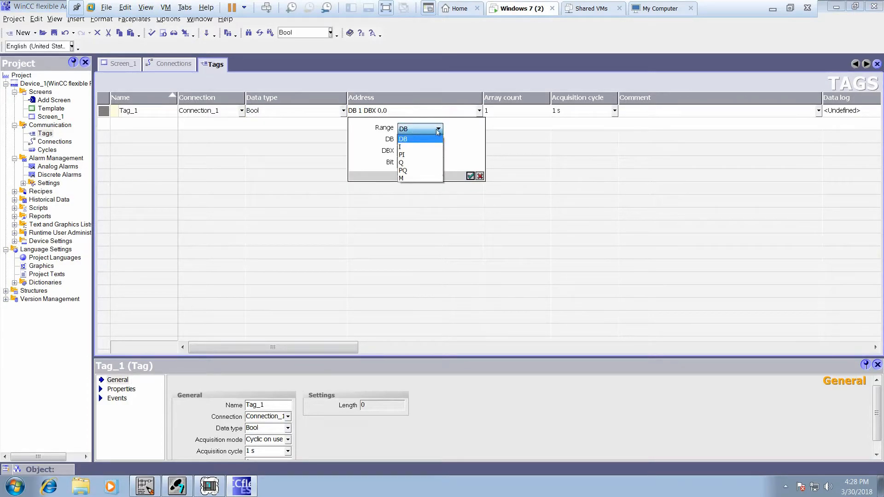
mouse_move(407, 163)
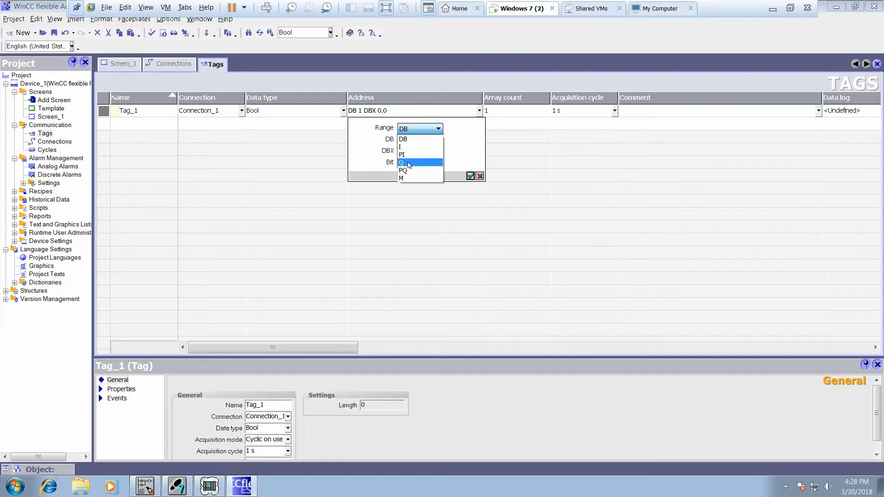
click(402, 163)
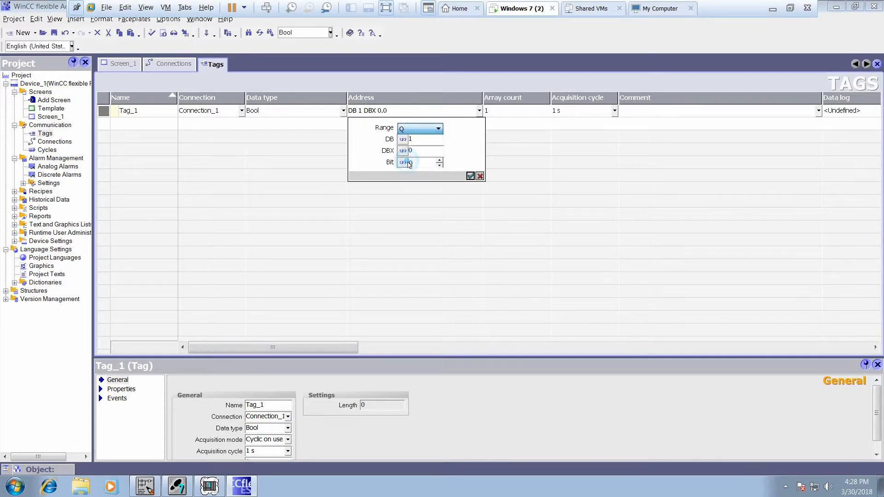
click(419, 128)
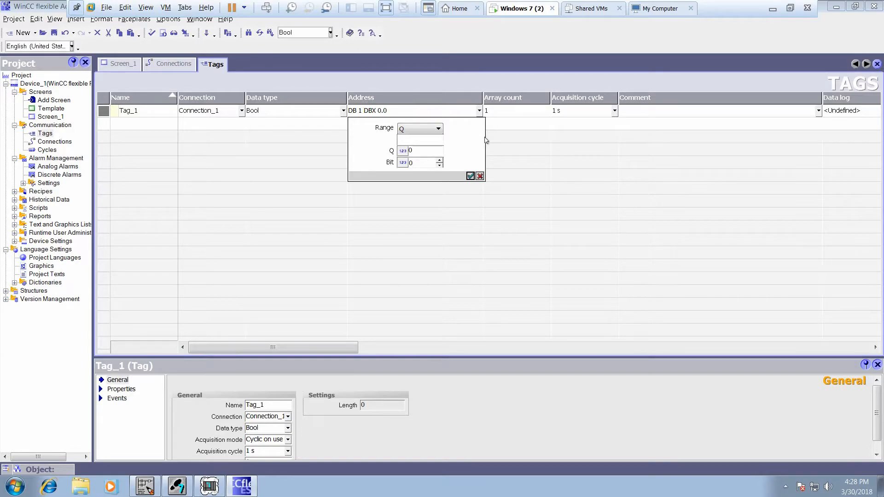
mouse_move(420, 155)
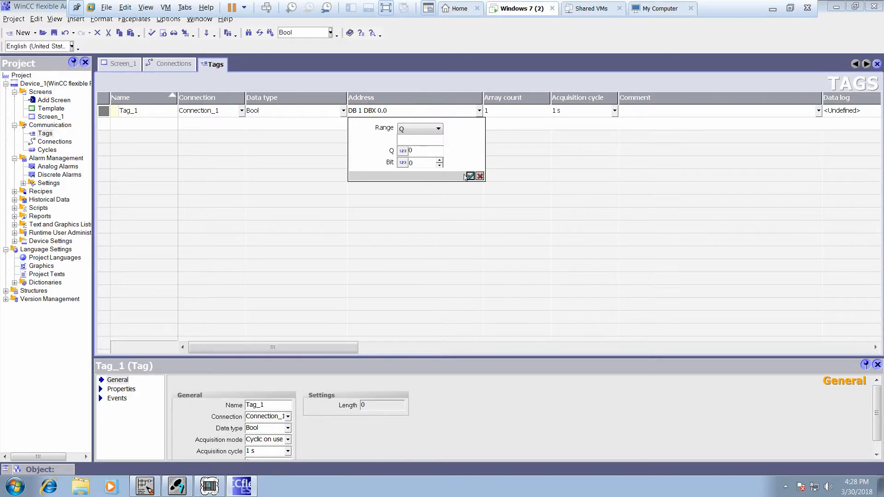
mouse_move(452, 164)
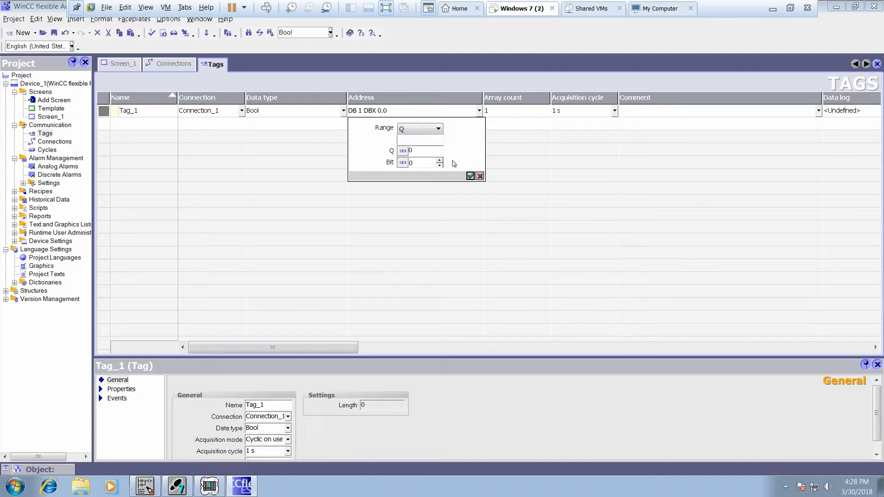
click(438, 128)
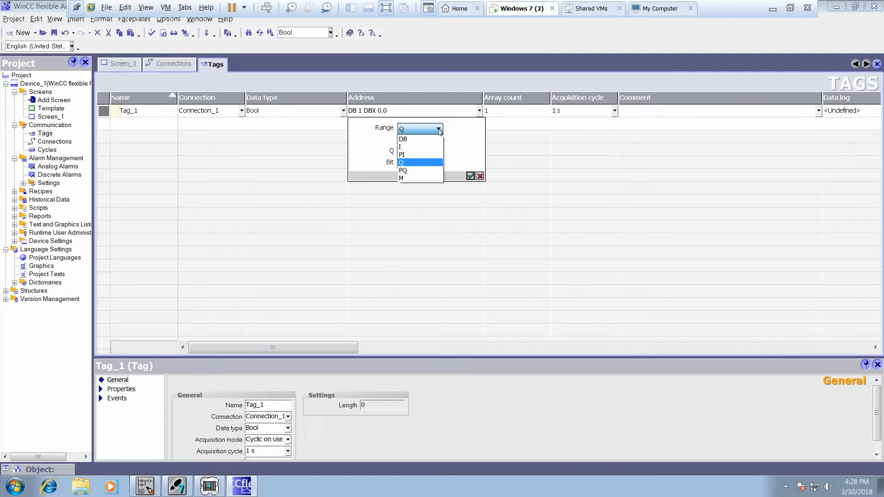
mouse_move(420, 155)
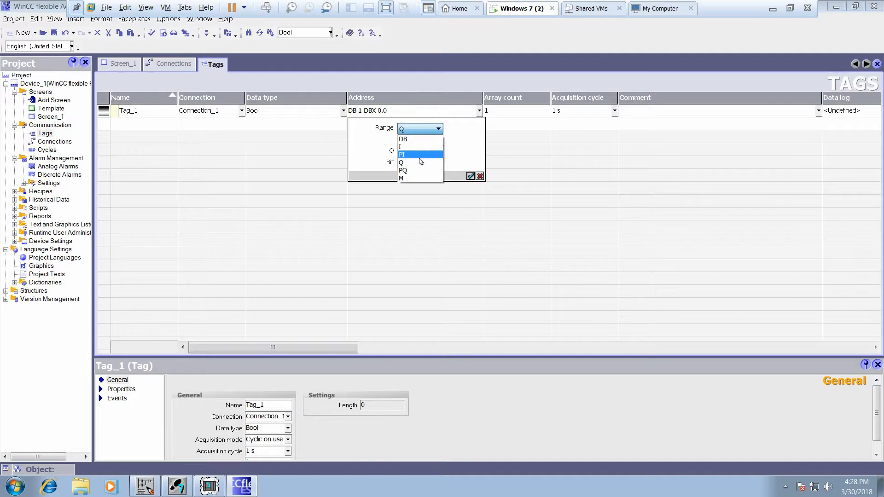
mouse_move(420, 163)
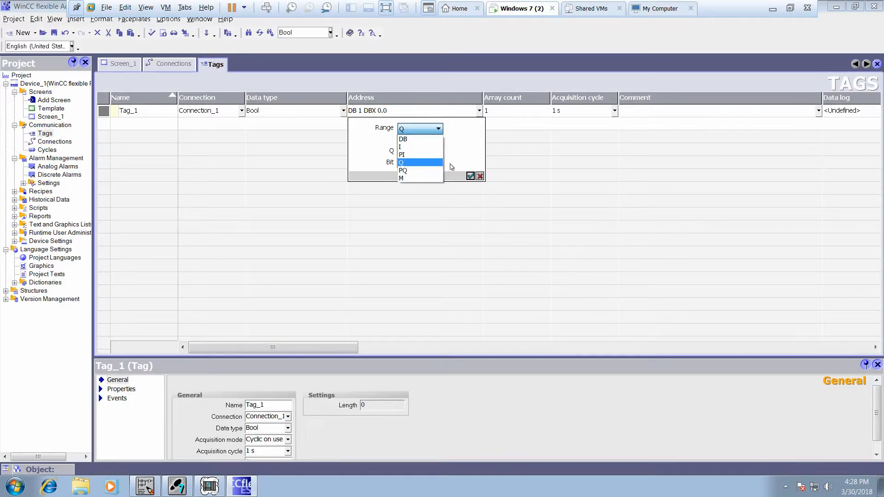
mouse_move(420, 148)
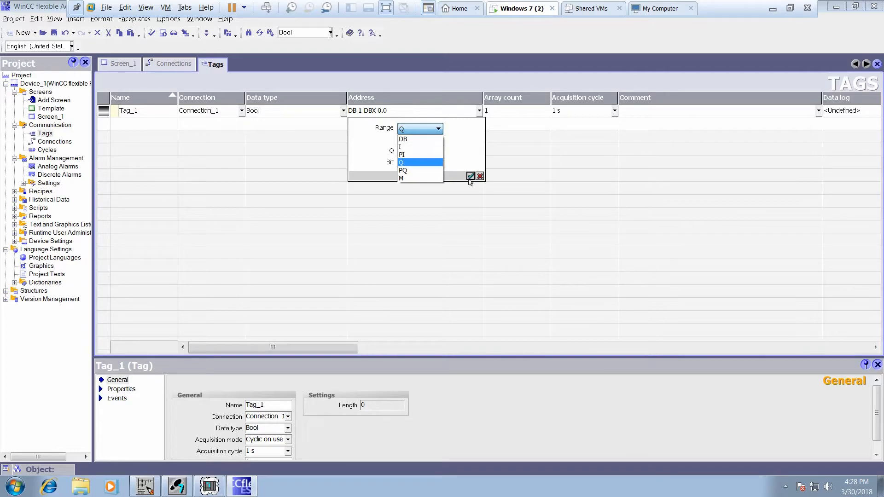
click(401, 161)
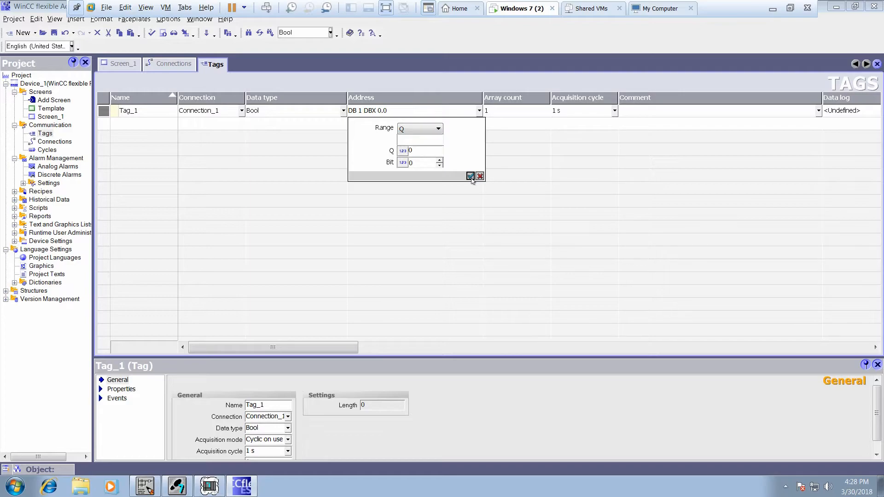
click(470, 176)
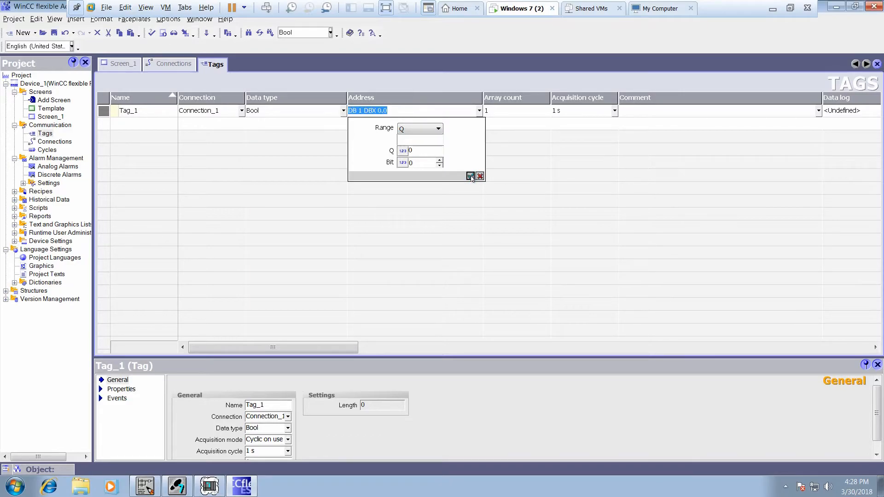
click(469, 176)
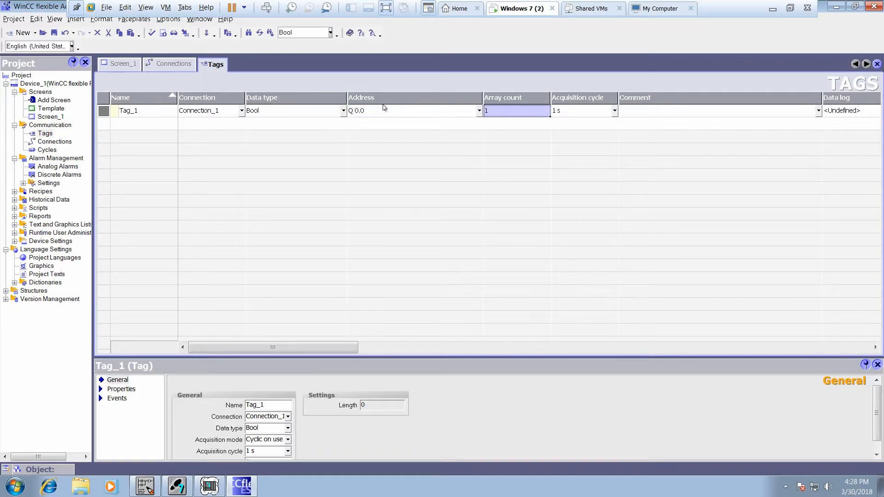
mouse_move(271, 111)
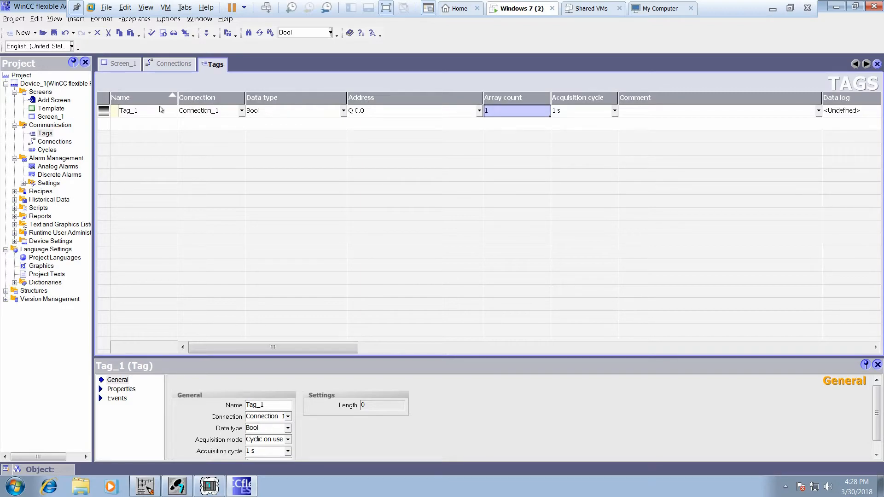
mouse_move(148, 123)
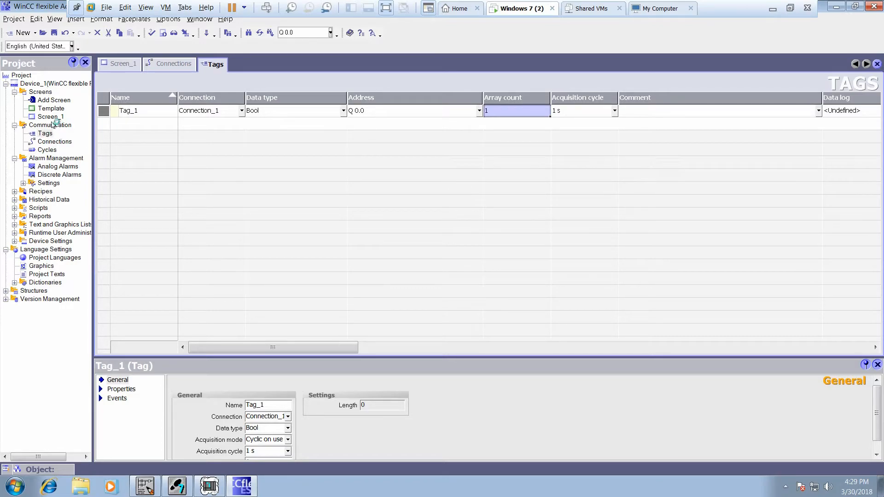
Step: Open Screen_1 again with Circle_1 selected for editing
click(121, 64)
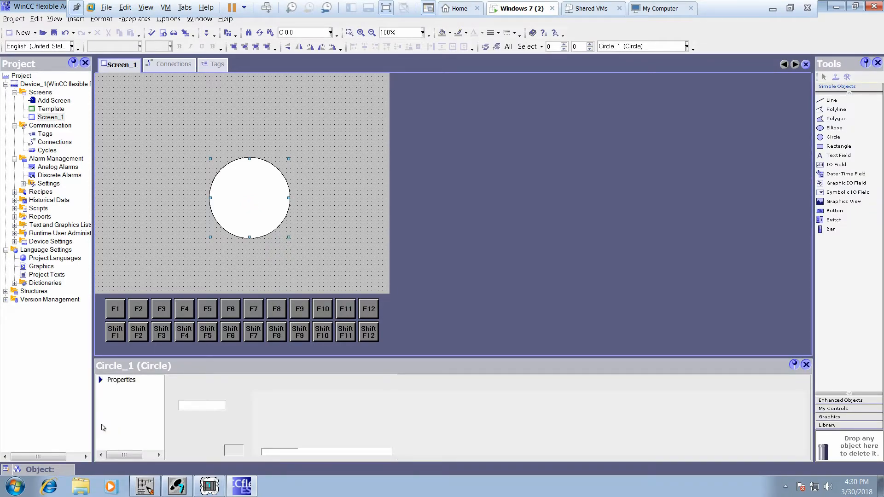
Step: Enable Circle_1's Appearance animation driven by Tag_1
click(123, 389)
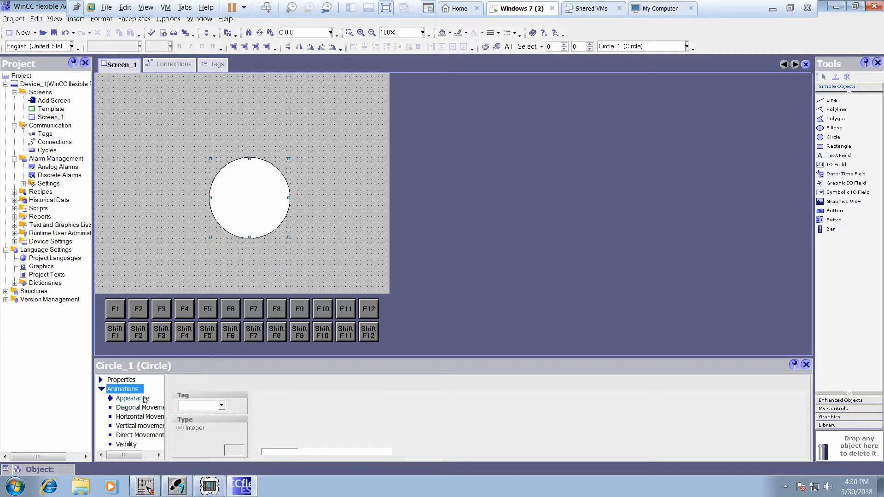
click(132, 397)
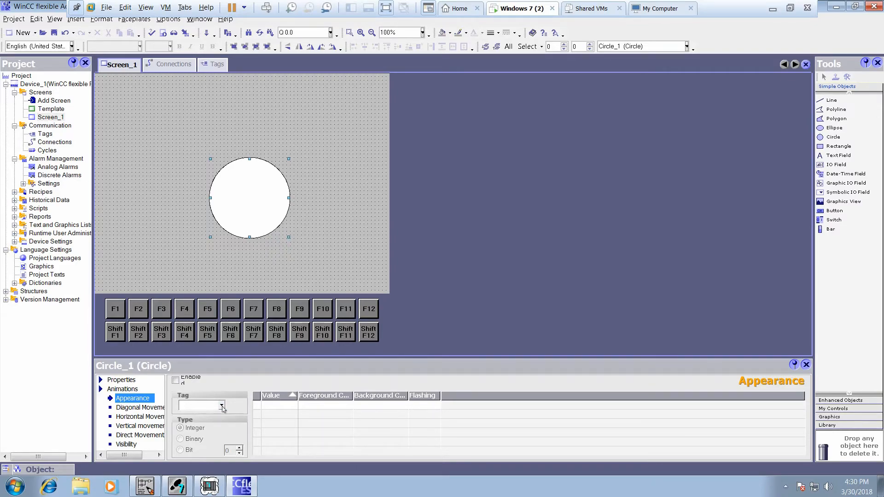
click(221, 406)
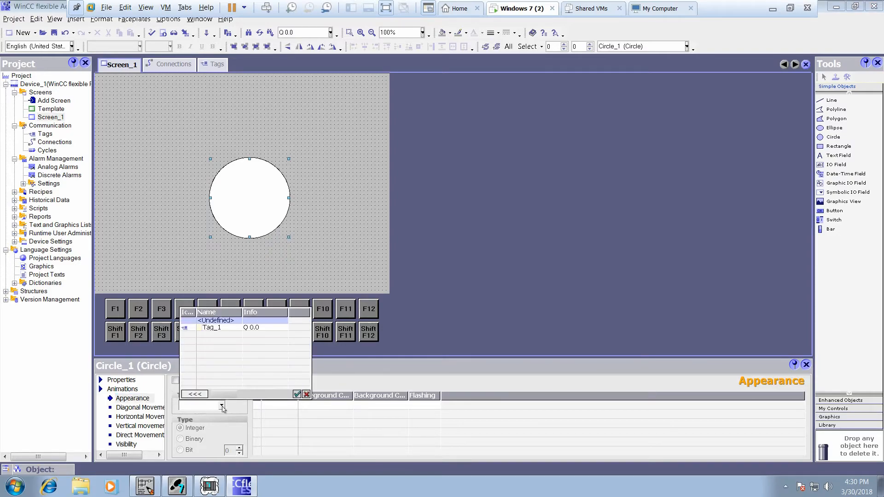
click(212, 328)
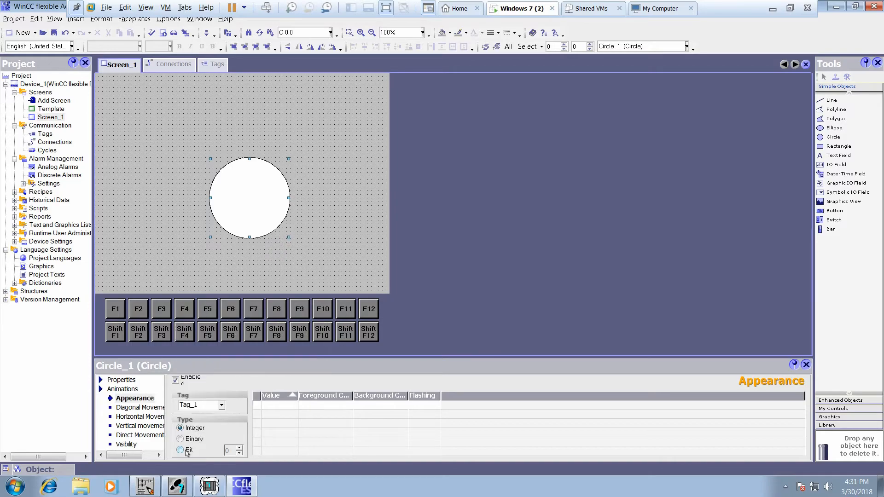
Step: Set the animation type to Bit 0 and add a first value row for 0
click(181, 449)
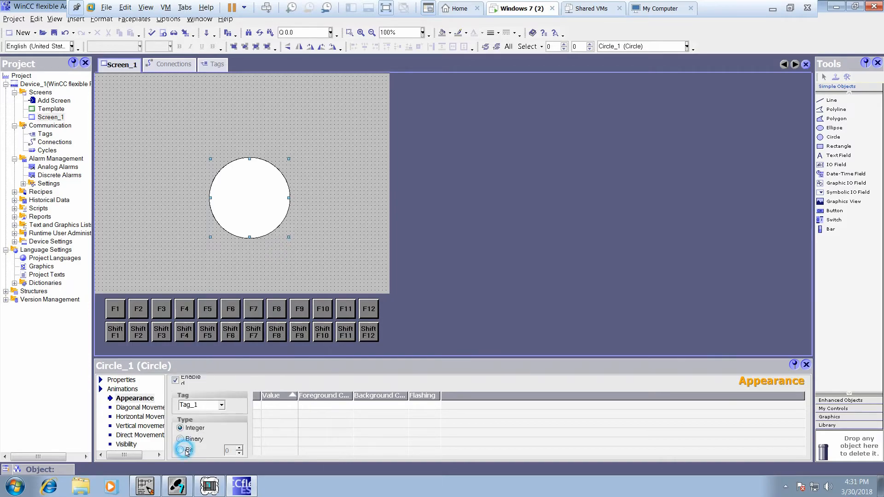
click(180, 450)
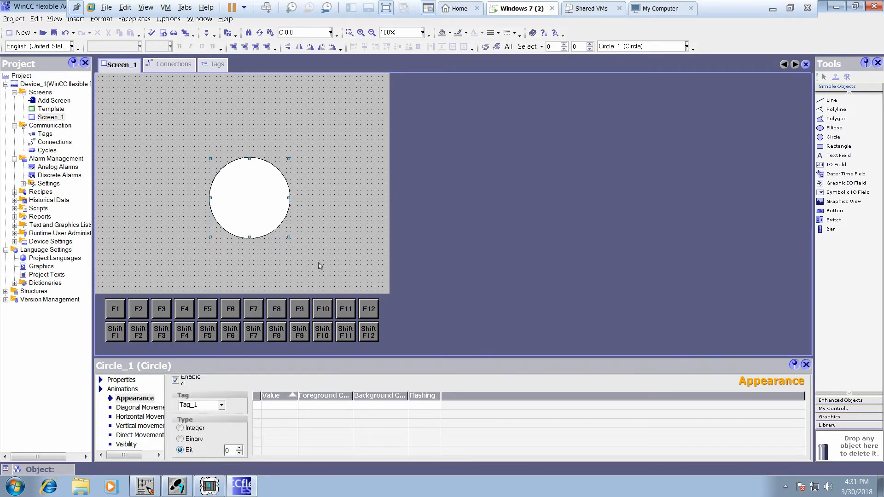
click(278, 406)
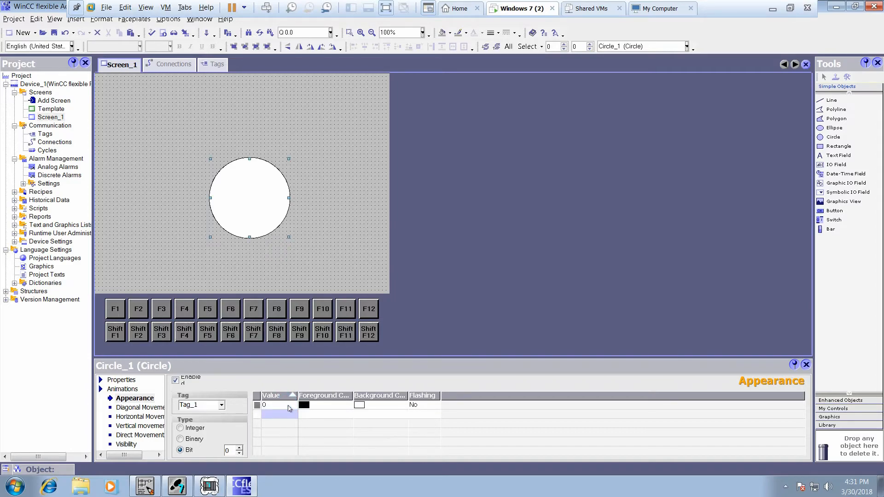
mouse_move(283, 422)
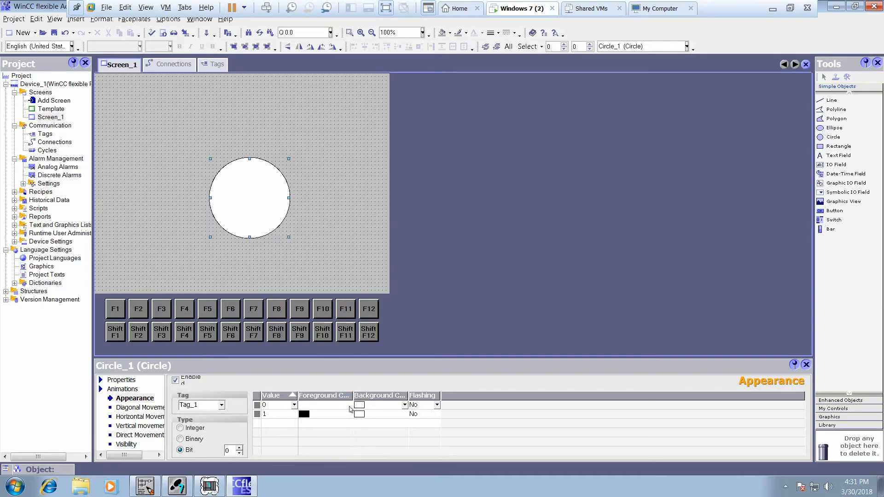
Step: Add a second appearance row for value 1, colouring 0 green and 1 red
click(349, 405)
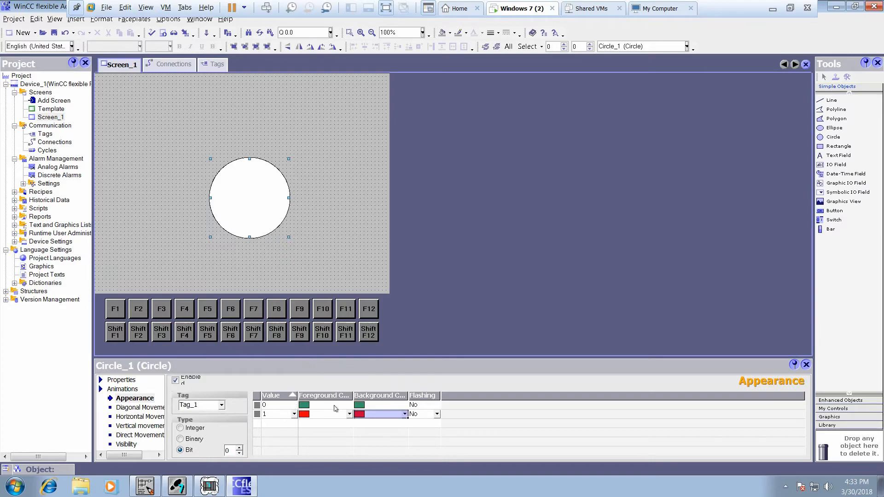
mouse_move(377, 428)
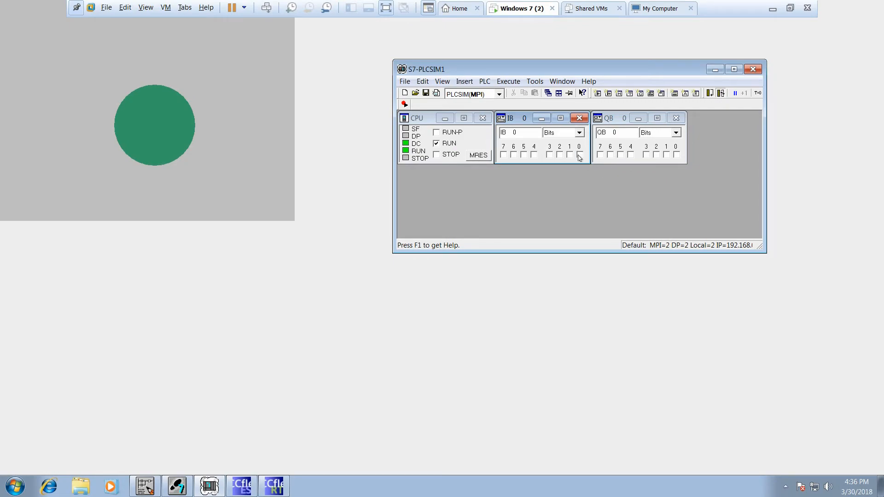
mouse_move(580, 158)
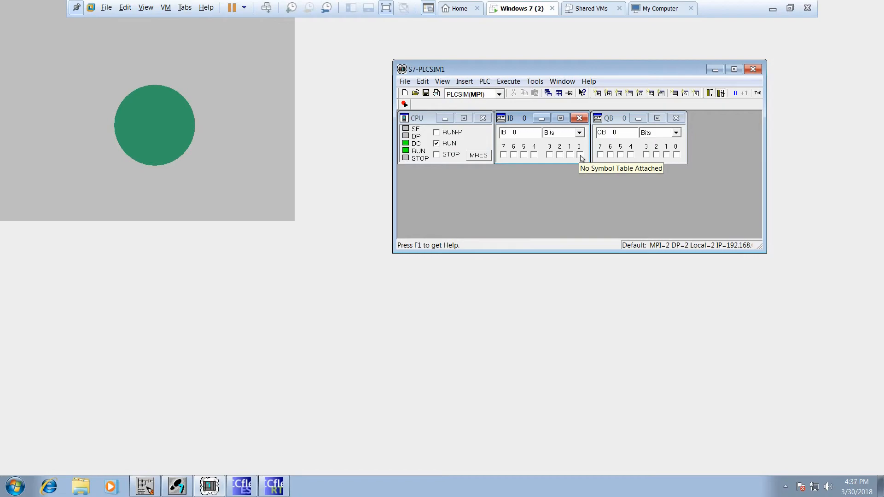
mouse_move(580, 158)
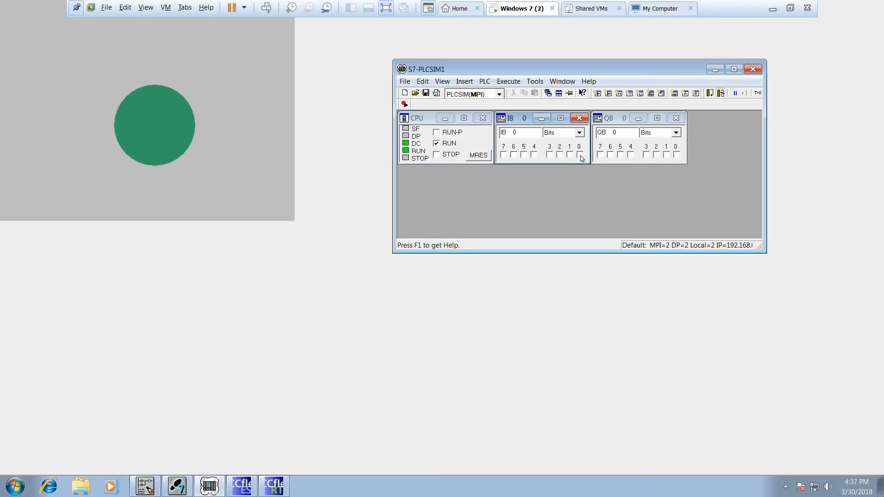
Step: Toggle input bit 0 in S7-PLCSIM so the runtime circle turns red, then back to green
click(579, 153)
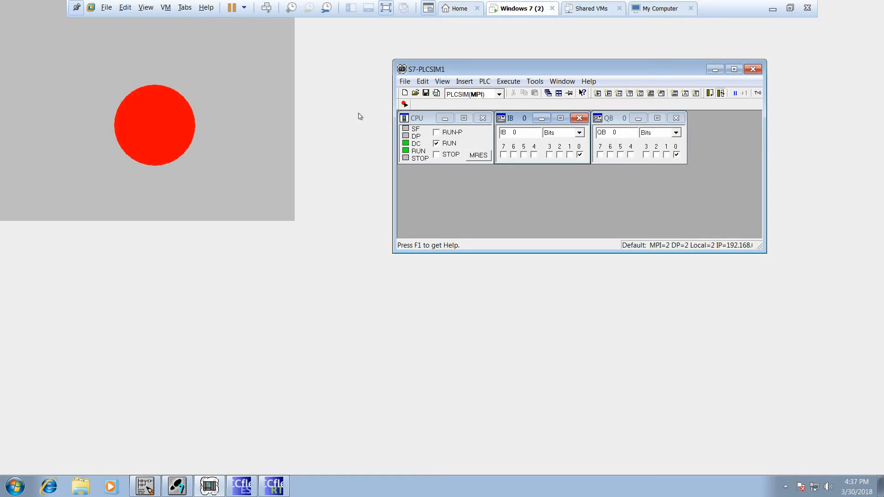
mouse_move(504, 111)
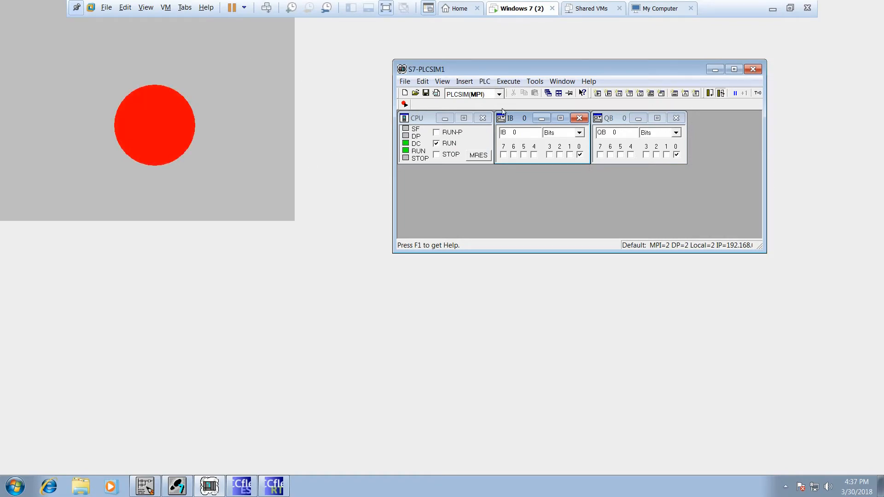
mouse_move(234, 98)
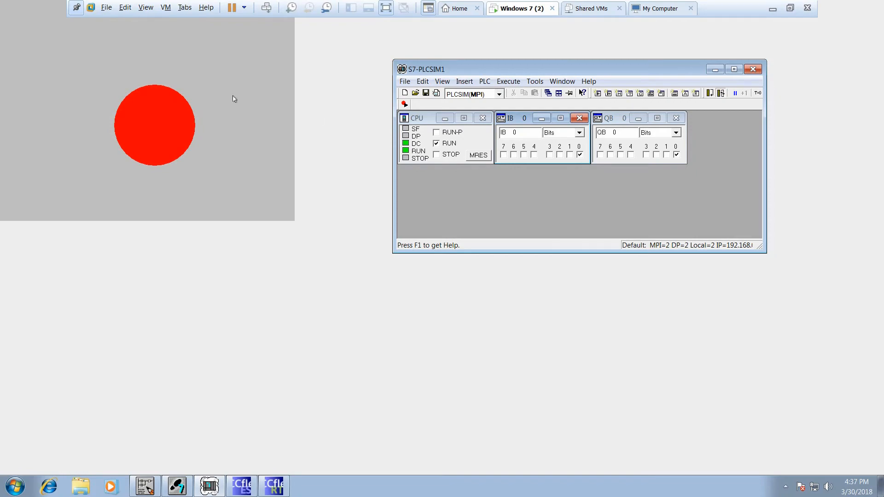
mouse_move(244, 170)
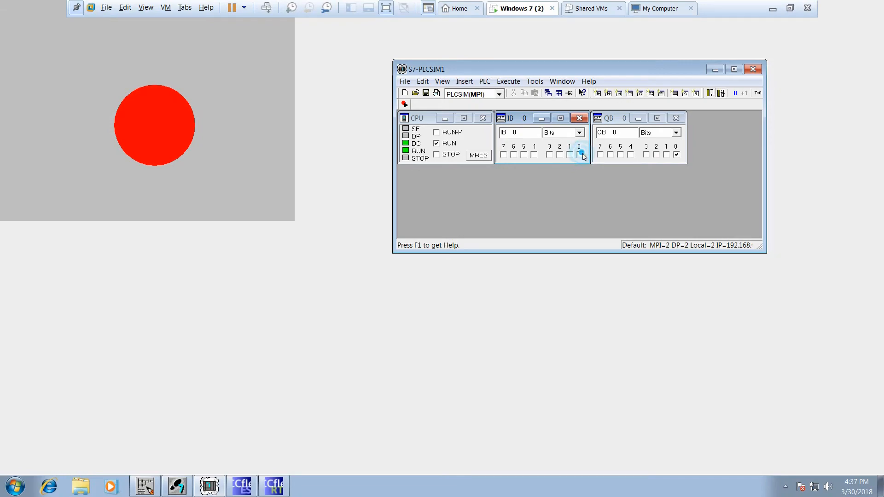
click(579, 155)
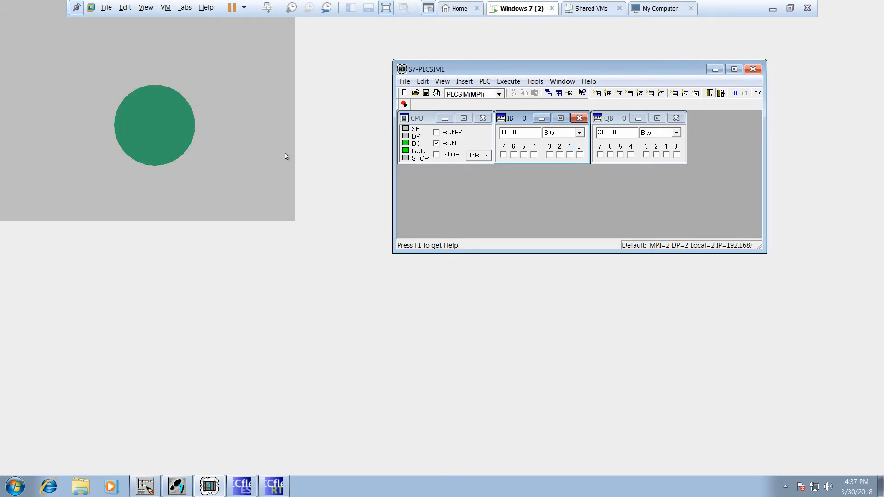
mouse_move(640, 199)
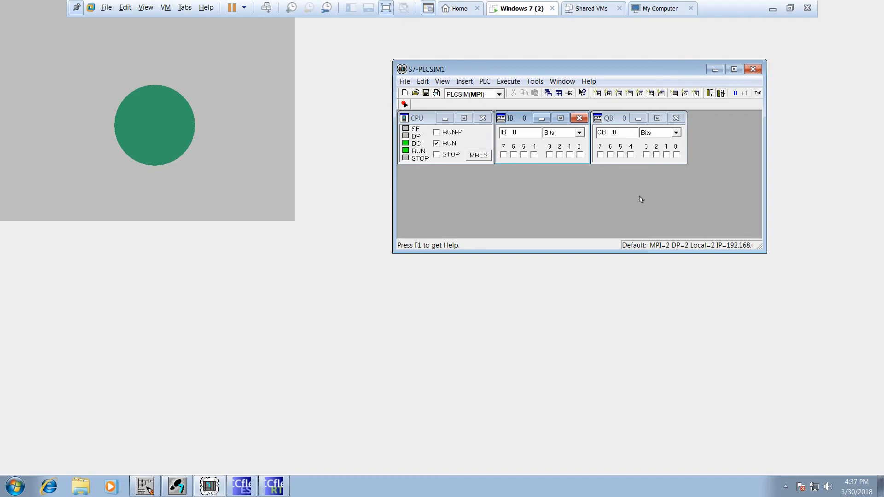